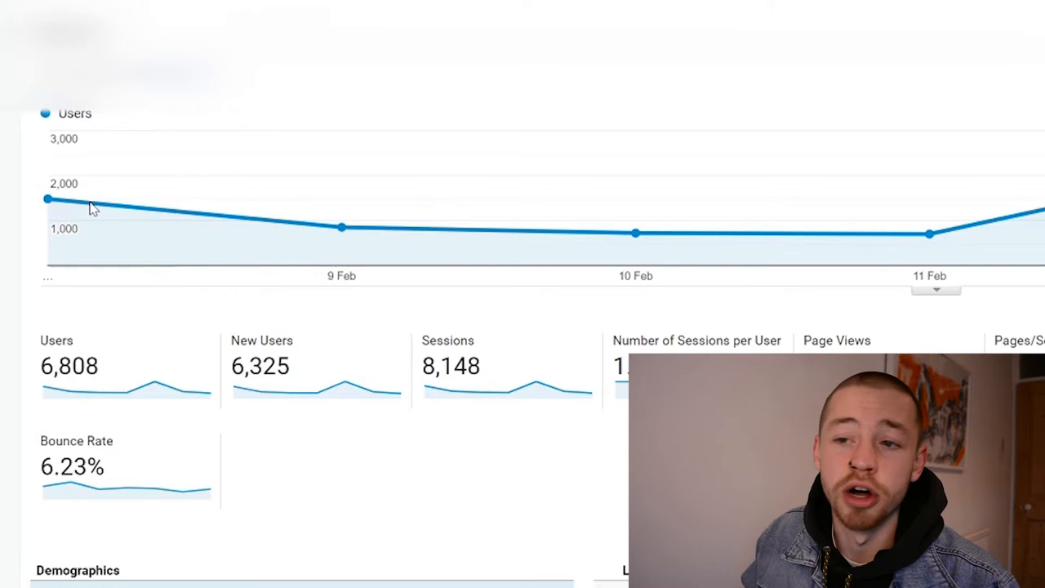
mouse_move(48, 199)
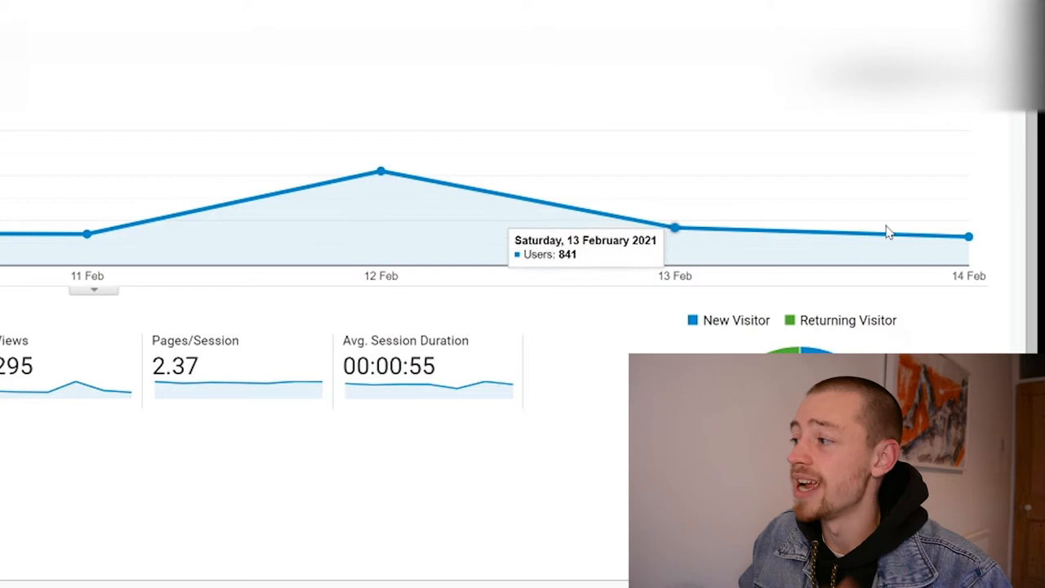
mouse_move(759, 228)
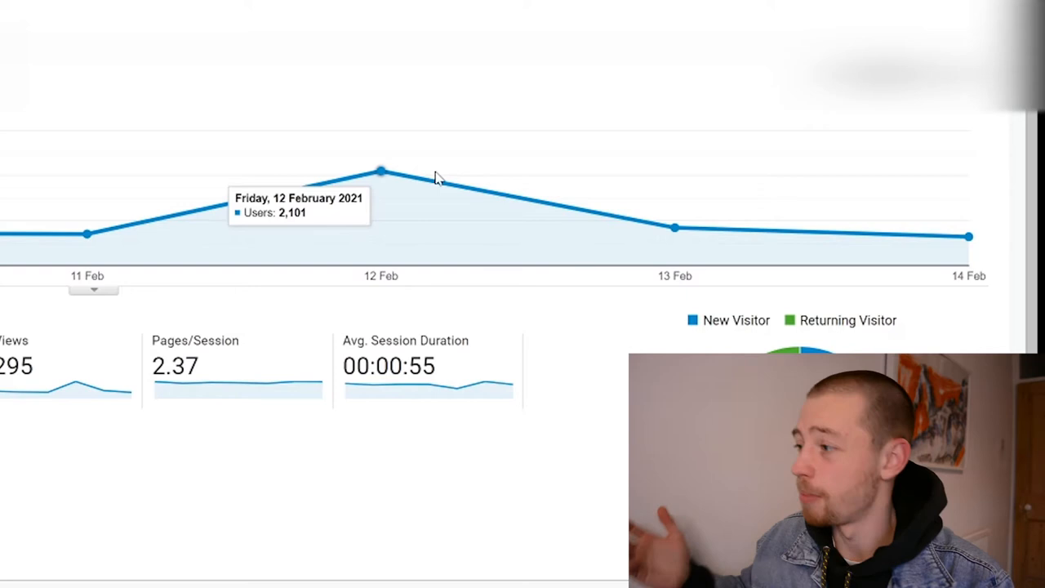
mouse_move(968, 236)
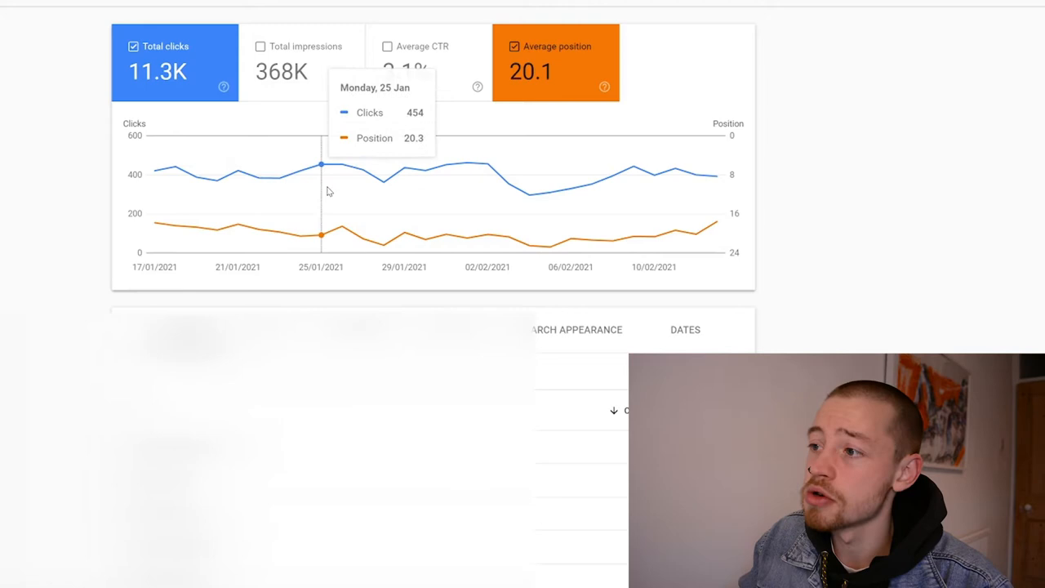
mouse_move(569, 192)
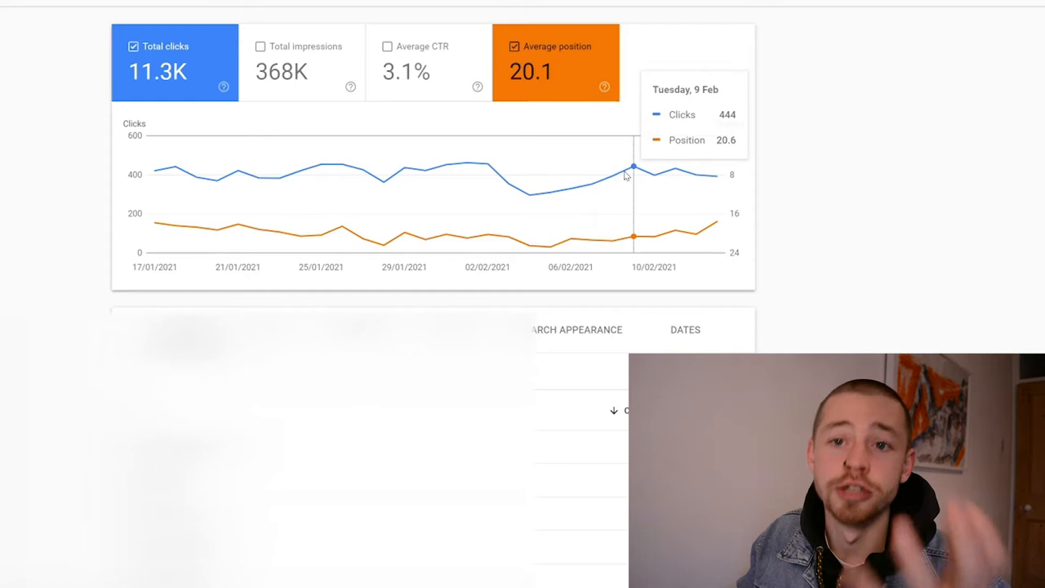
mouse_move(716, 177)
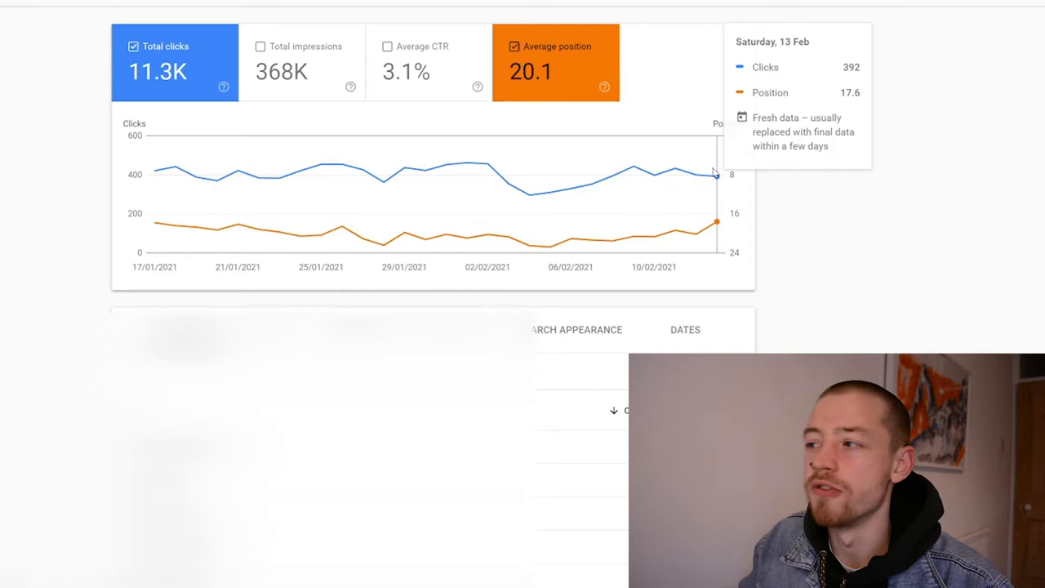
mouse_move(721, 178)
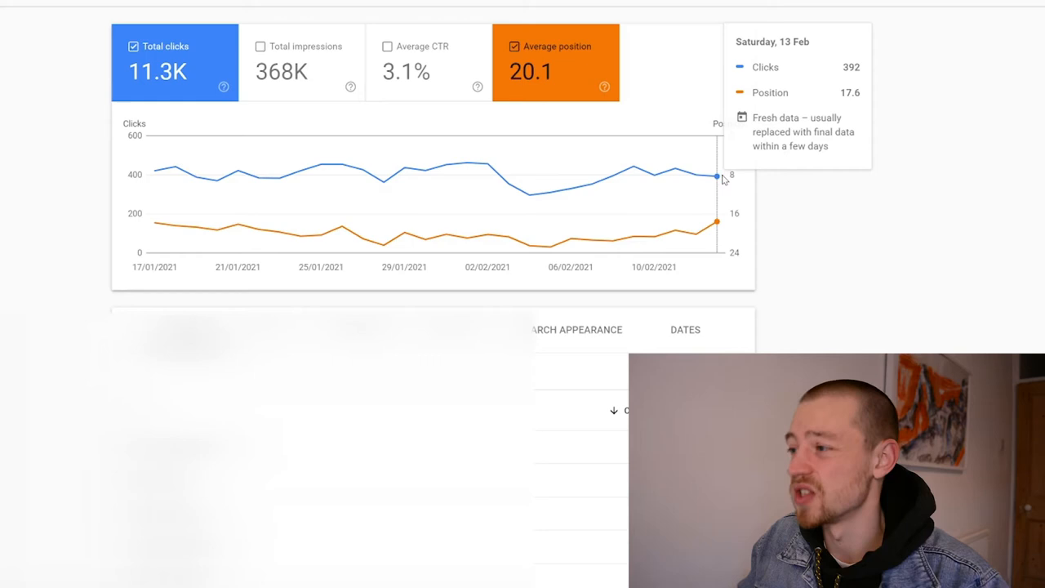
mouse_move(530, 240)
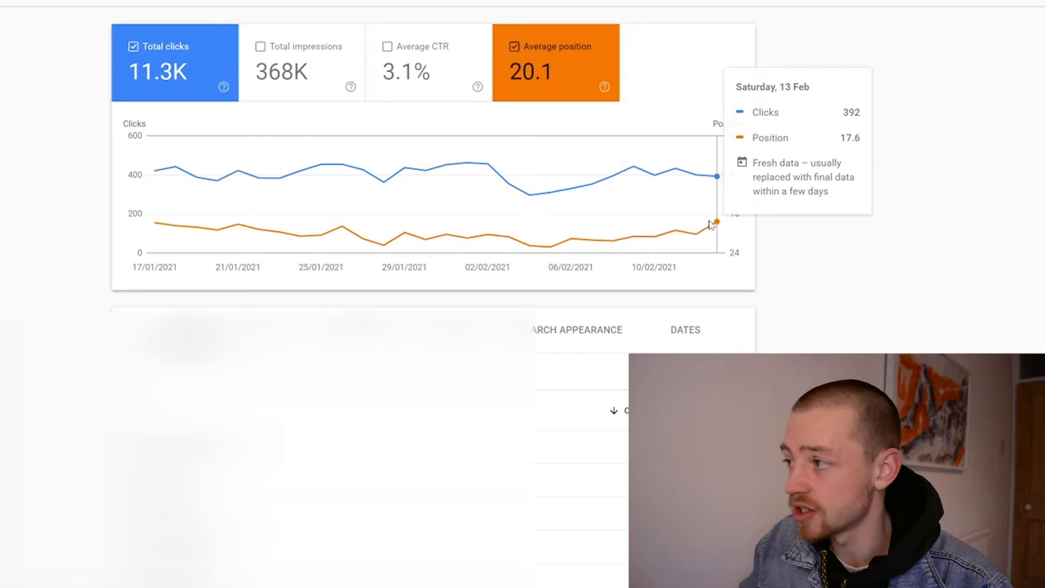
mouse_move(351, 236)
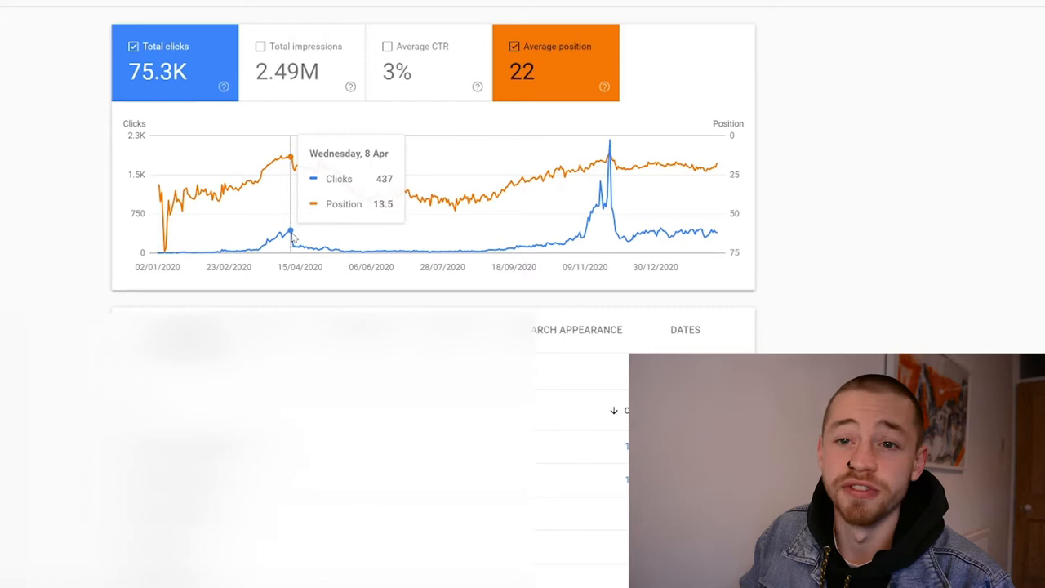
mouse_move(610, 156)
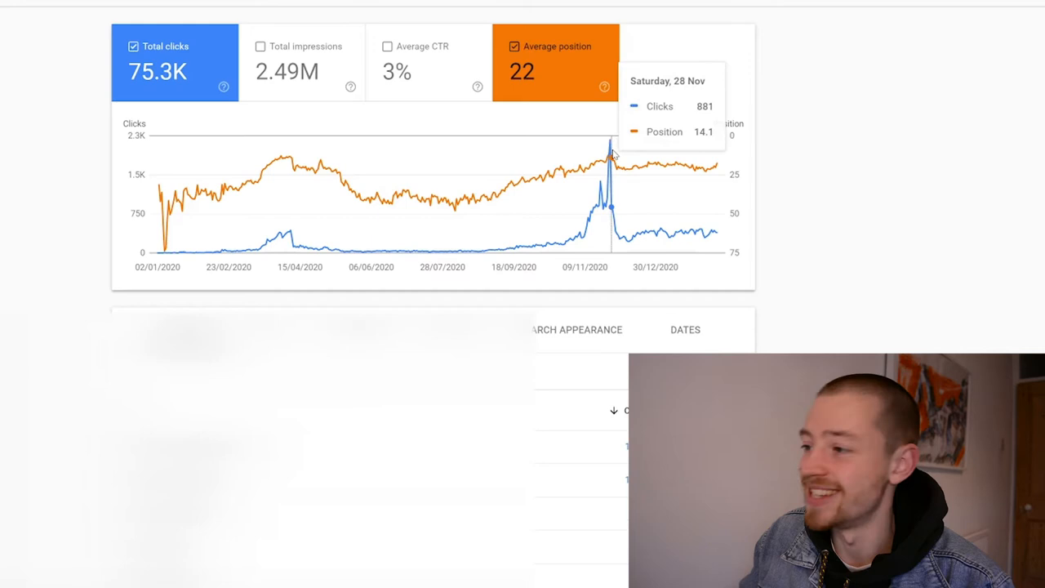
mouse_move(297, 229)
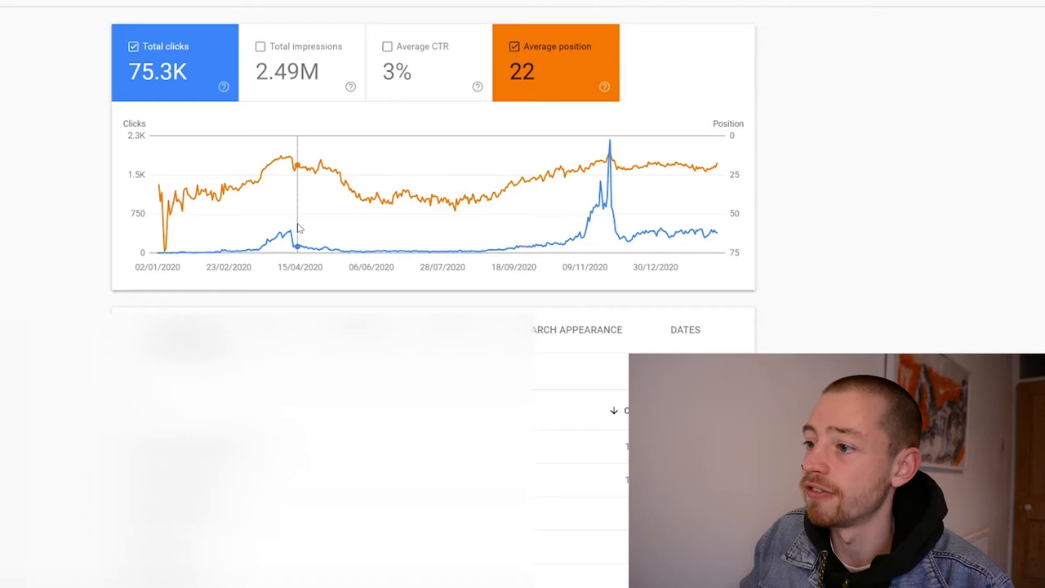
mouse_move(574, 226)
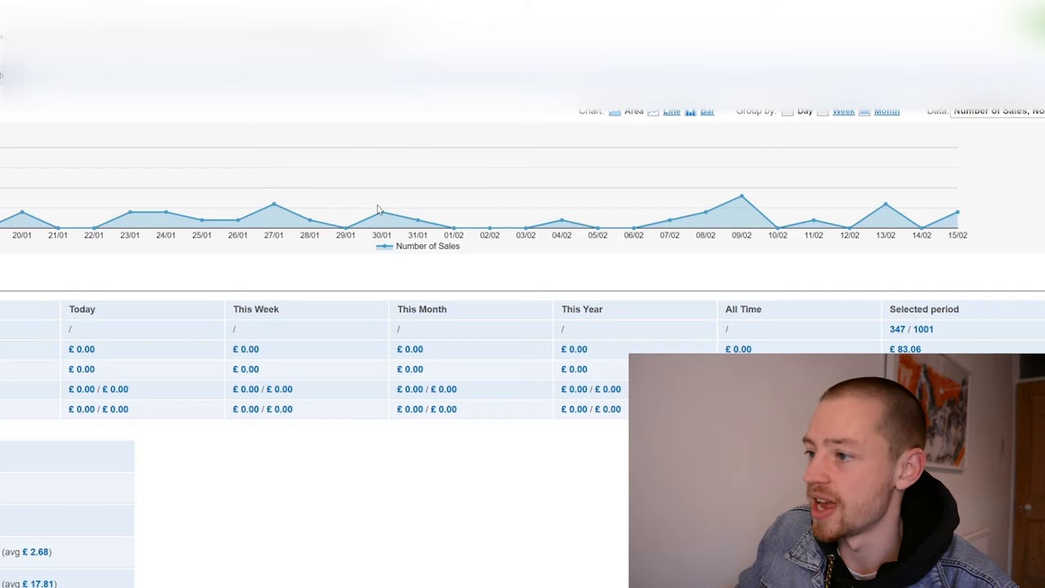
mouse_move(597, 229)
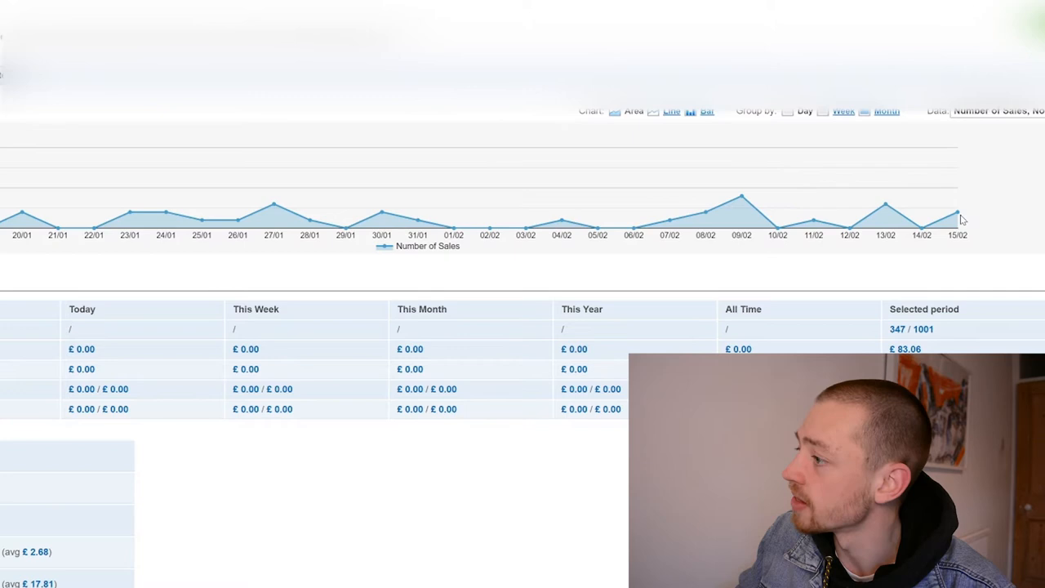
mouse_move(612, 229)
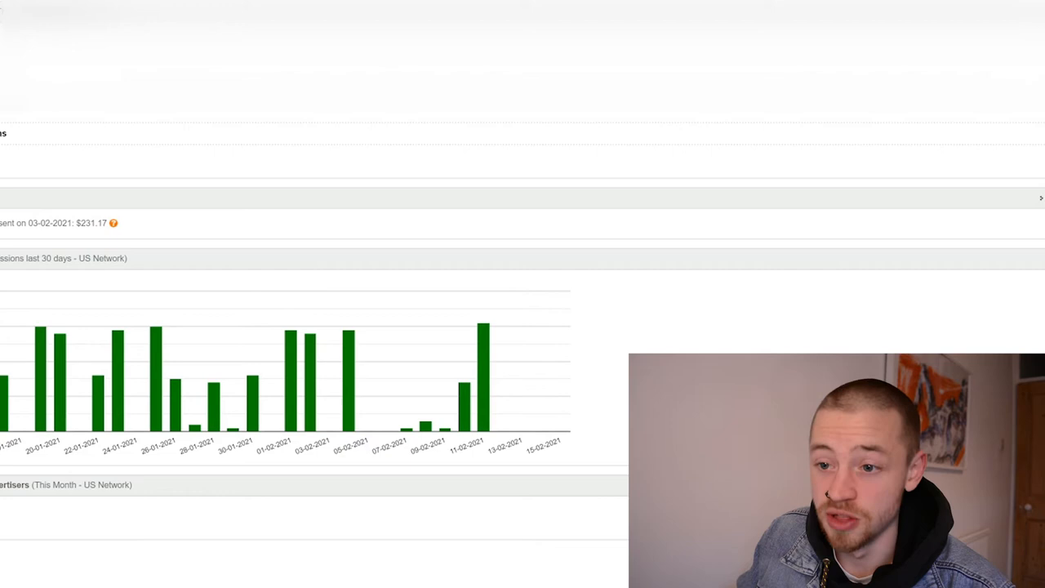
mouse_move(415, 402)
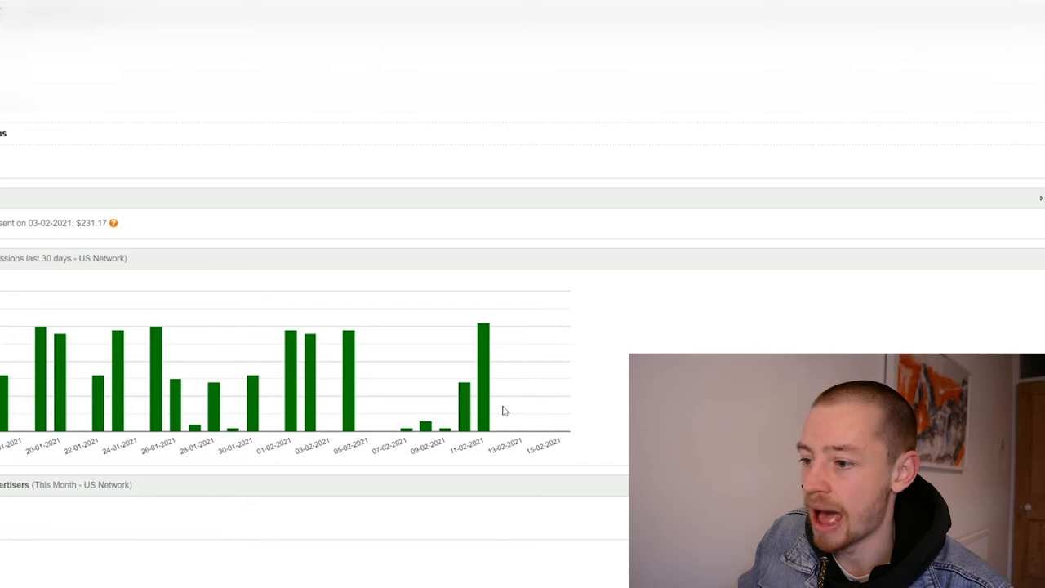
mouse_move(484, 367)
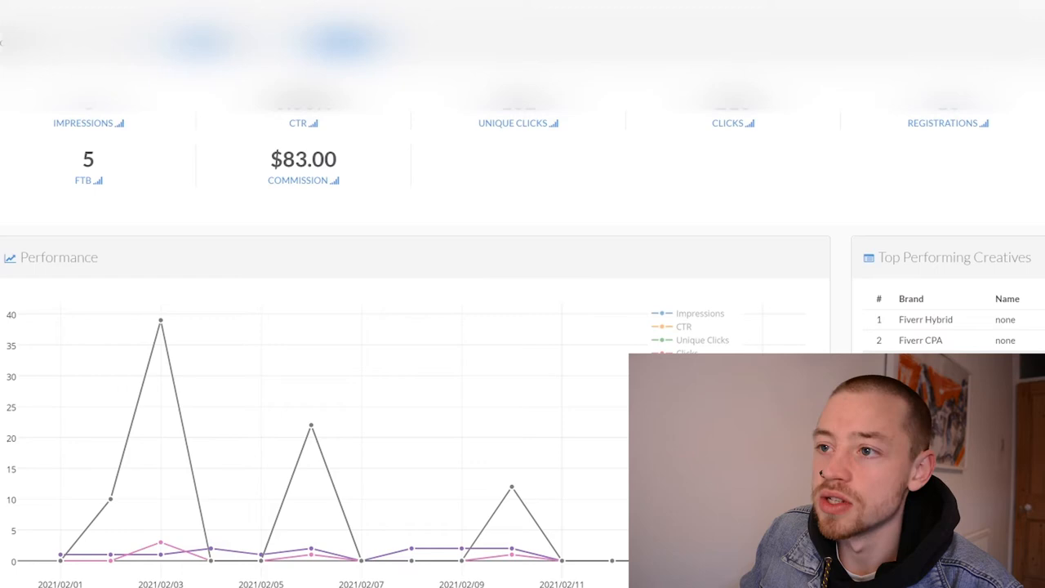
mouse_move(509, 490)
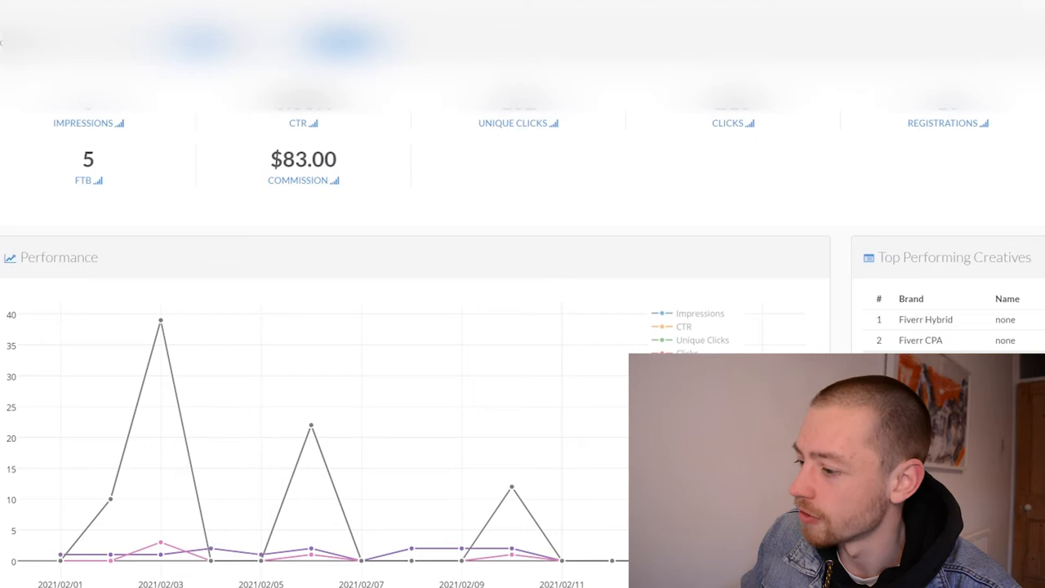
scroll(down, 3)
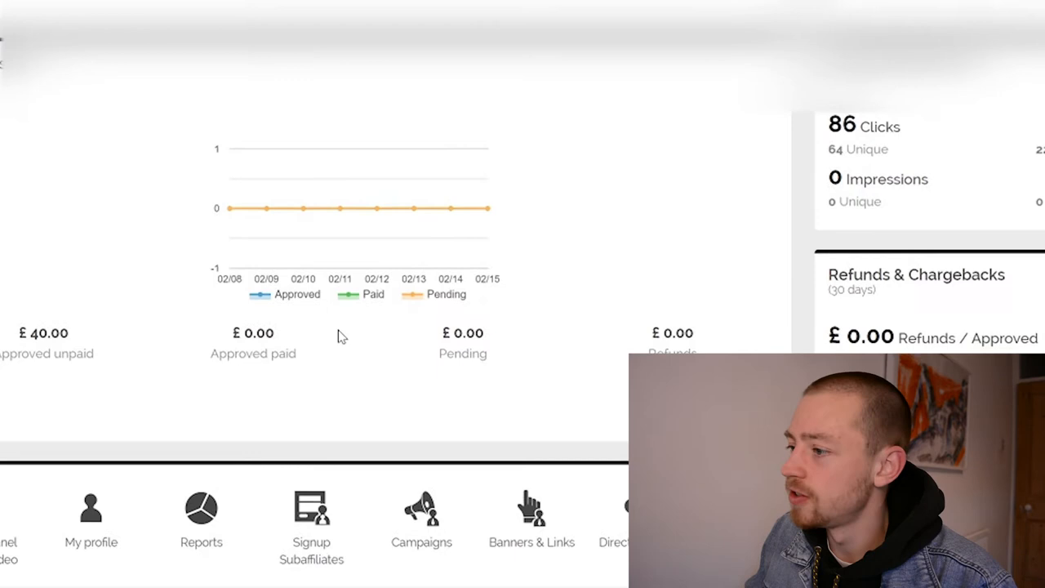
scroll(down, 3)
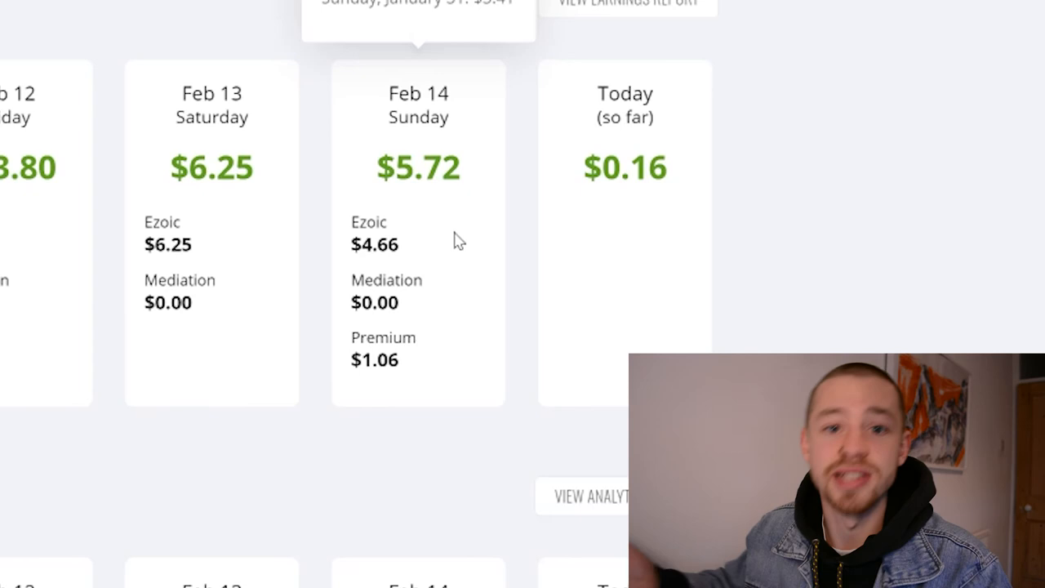
mouse_move(405, 252)
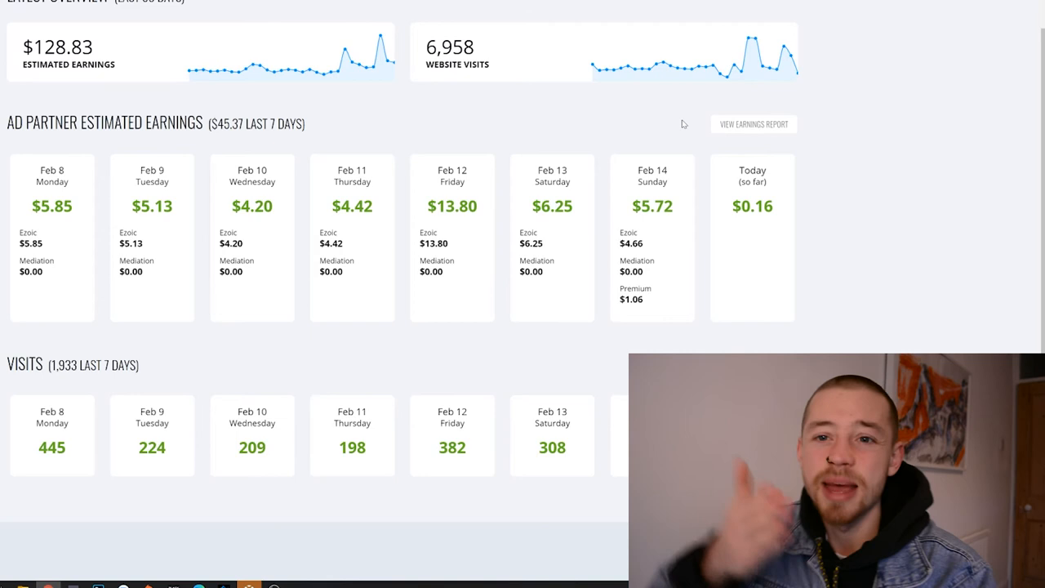
mouse_move(846, 310)
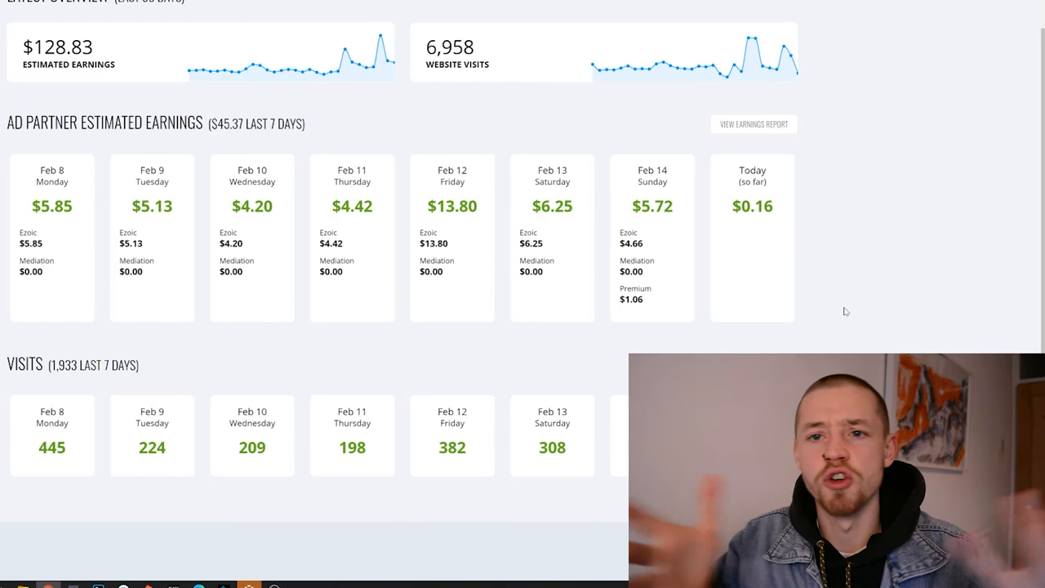